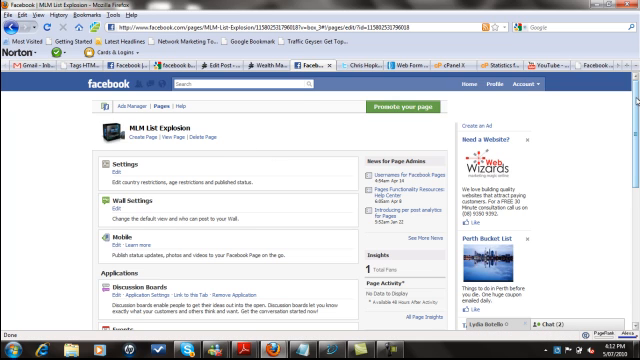
Step: Add the Static FBML app to the MLM List Explosion page and dismiss the confirmation
{"action": "scroll", "scroll_direction": "down", "scroll_amount": 3}
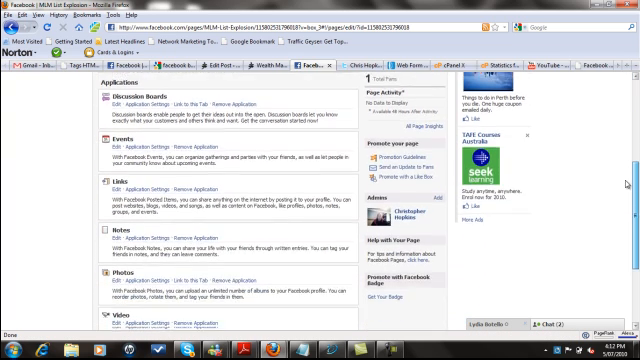
{"action": "scroll", "scroll_direction": "down", "scroll_amount": 3}
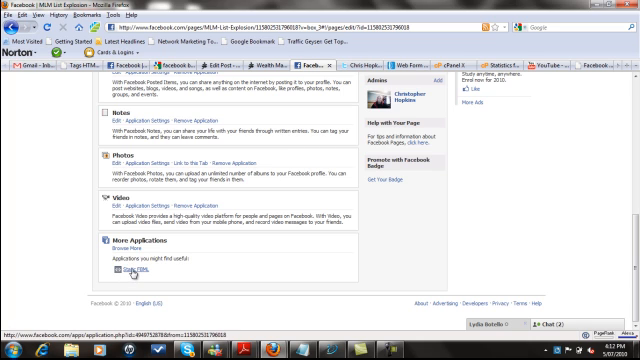
{"action": "left_click", "coordinate": [120, 272]}
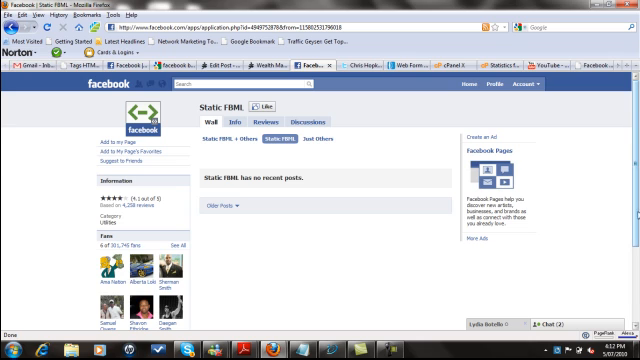
{"action": "mouse_move", "coordinate": [284, 156]}
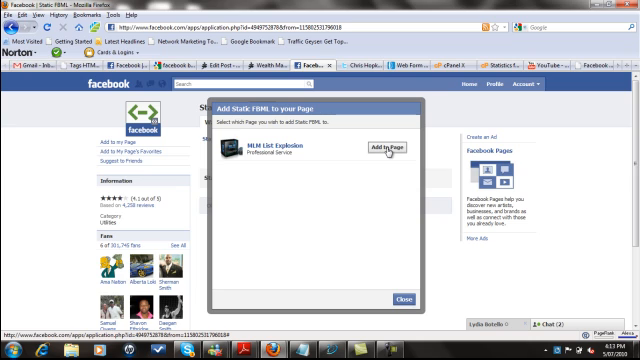
{"action": "left_click", "coordinate": [390, 148]}
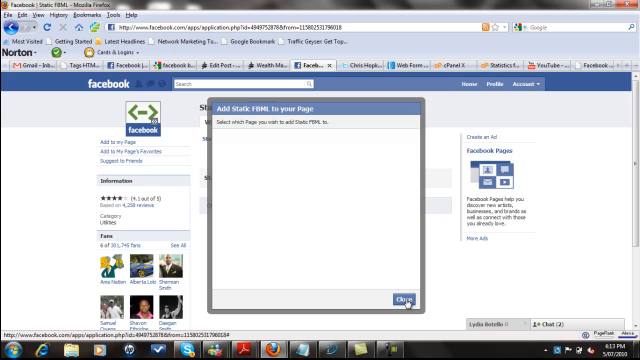
{"action": "left_click", "coordinate": [402, 300]}
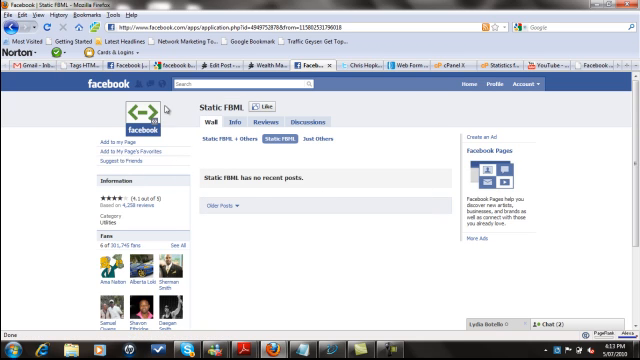
Step: Go Home, then Ads and Pages to reach the MLM List Explosion Edit Page screen
{"action": "left_click", "coordinate": [474, 84]}
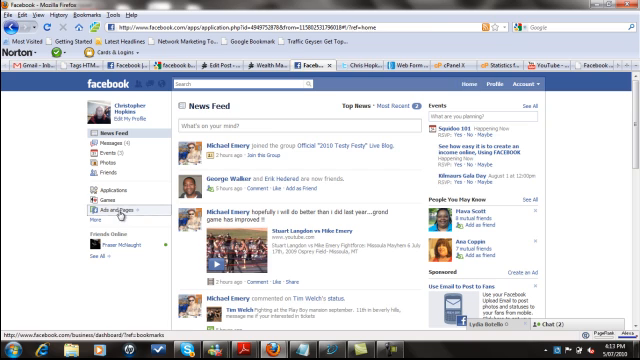
{"action": "left_click", "coordinate": [120, 216]}
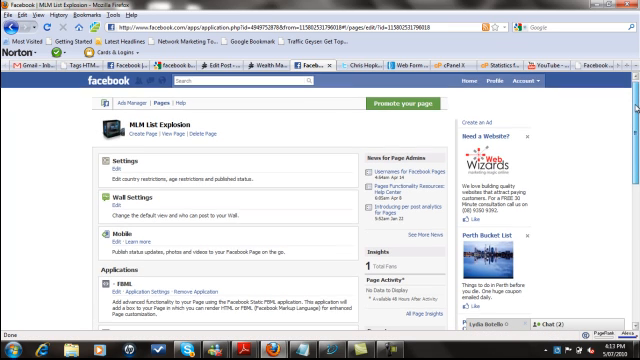
Step: Edit the FBML box and set its Box Title from the MLM suggestion
{"action": "scroll", "scroll_direction": "down", "scroll_amount": 3}
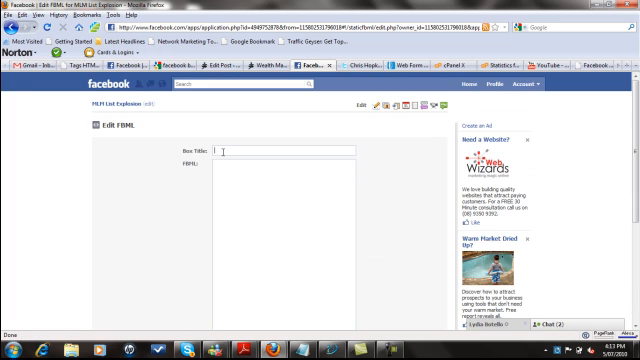
{"action": "type", "text": "MLM"}
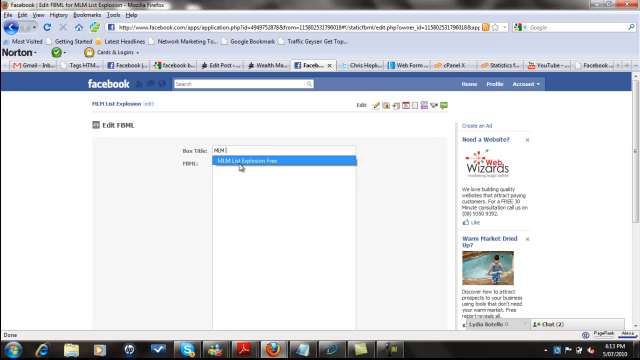
{"action": "left_click", "coordinate": [250, 158]}
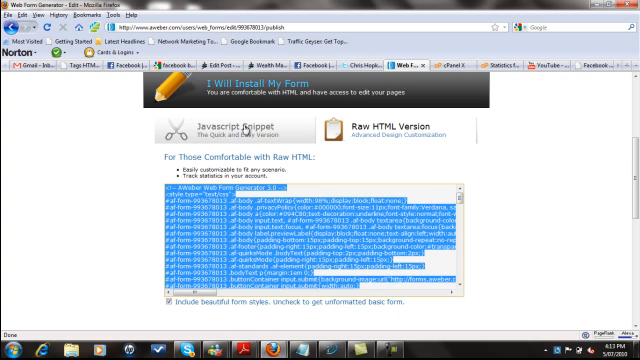
Step: Show the Raw HTML Version of the AWeber form and select all of its code
{"action": "scroll", "scroll_direction": "up", "scroll_amount": 3}
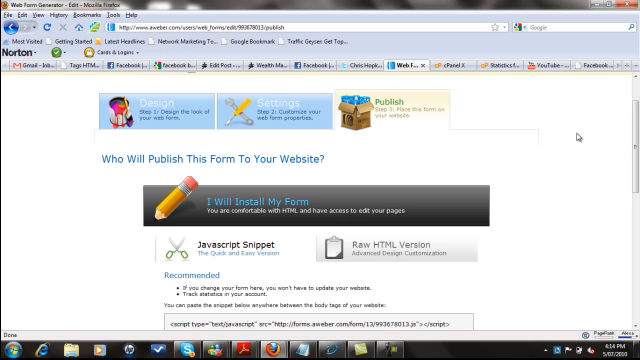
{"action": "scroll", "scroll_direction": "up", "scroll_amount": 3}
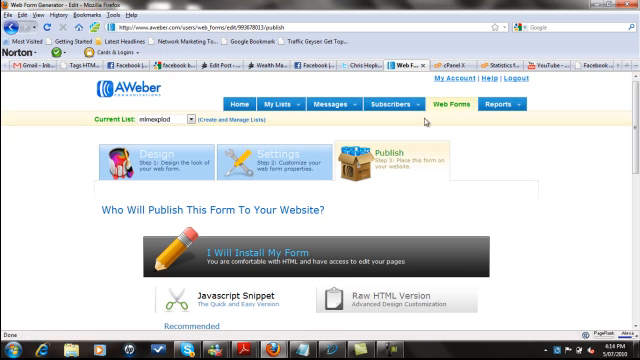
{"action": "scroll", "scroll_direction": "down", "scroll_amount": 3}
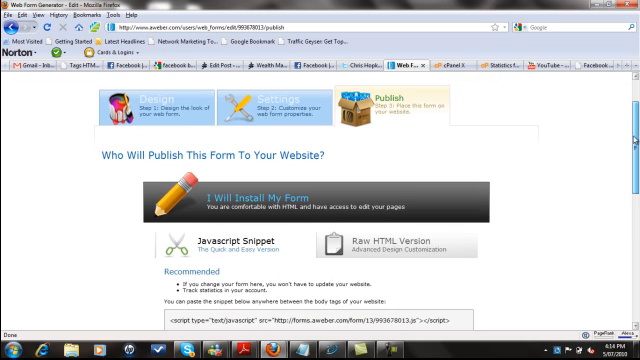
{"action": "scroll", "scroll_direction": "down", "scroll_amount": 3}
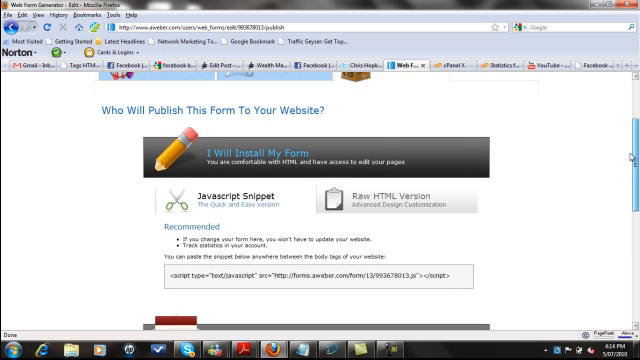
{"action": "scroll", "scroll_direction": "down", "scroll_amount": 3}
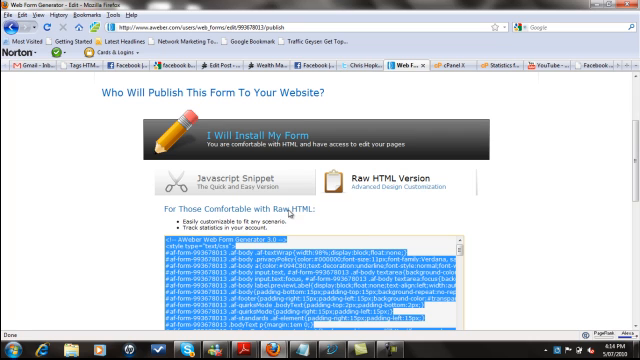
{"action": "left_click", "coordinate": [290, 66]}
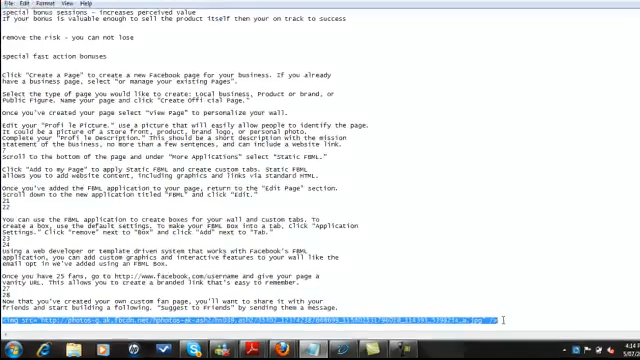
Step: Save the FBML box with the image tag and AWeber form code, then go to the page
{"action": "scroll", "scroll_direction": "down", "scroll_amount": 3}
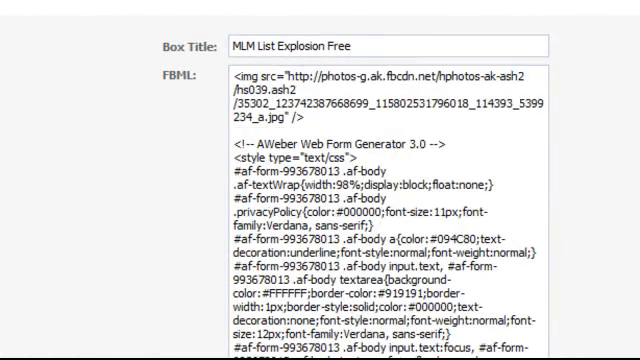
{"action": "scroll", "scroll_direction": "down", "scroll_amount": 3}
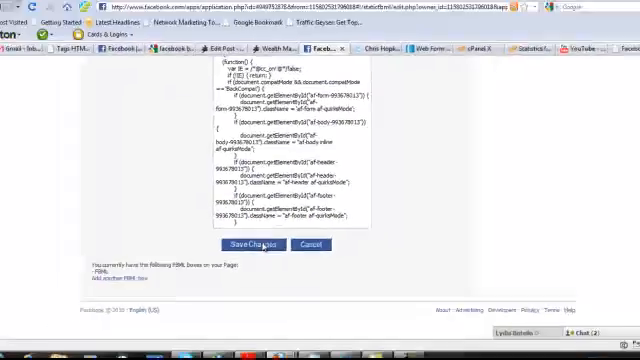
{"action": "left_click", "coordinate": [252, 244]}
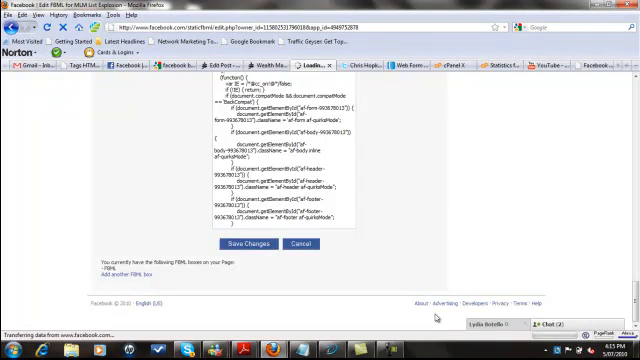
{"action": "left_click", "coordinate": [248, 244]}
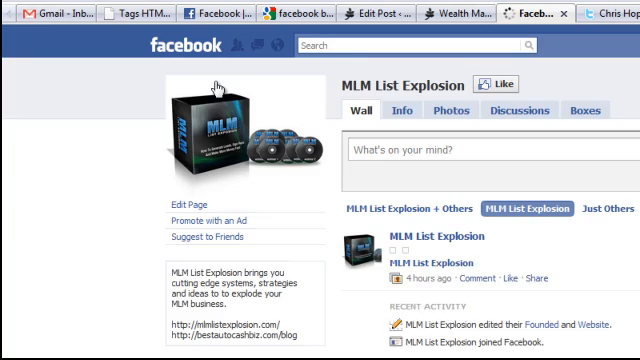
Step: View the Boxes tab showing the image with the Name, Email, Phone opt-in form
{"action": "left_click", "coordinate": [576, 112]}
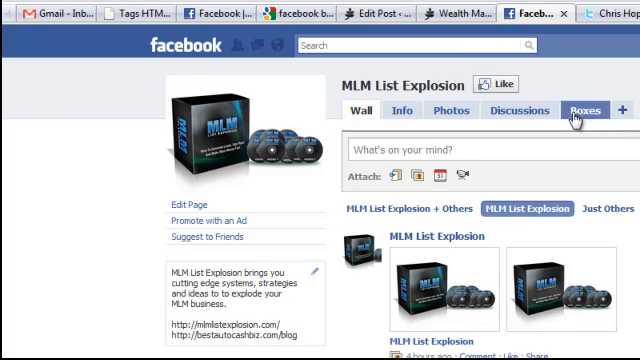
{"action": "left_click", "coordinate": [570, 112]}
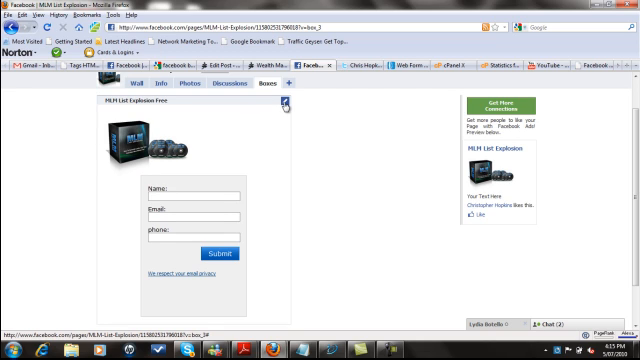
Step: Use the box's pencil menu to Move to Wall tab, placing it in the left column
{"action": "left_click", "coordinate": [288, 112]}
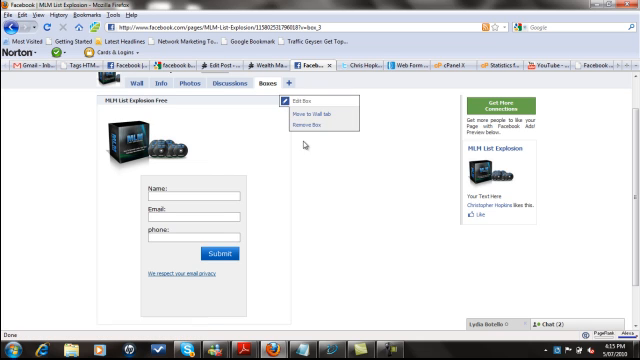
{"action": "mouse_move", "coordinate": [310, 116]}
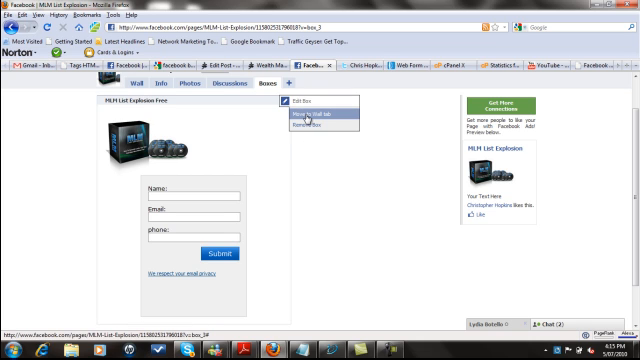
{"action": "left_click", "coordinate": [304, 118]}
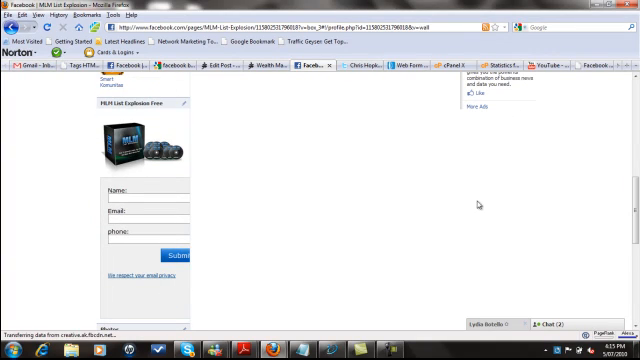
{"action": "mouse_move", "coordinate": [172, 108]}
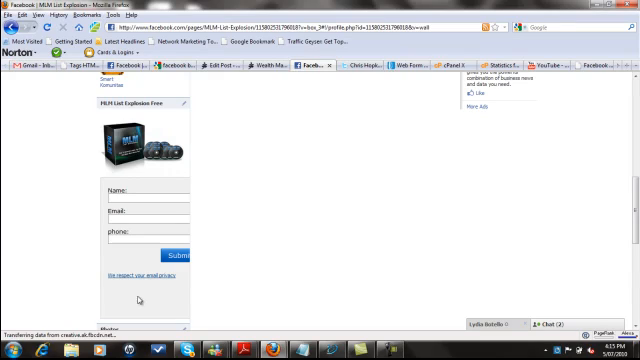
{"action": "mouse_move", "coordinate": [130, 118]}
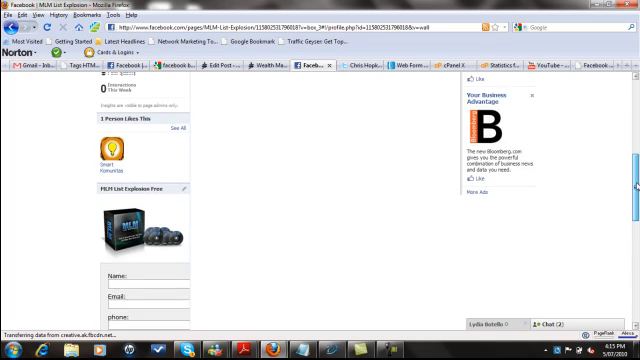
{"action": "scroll", "scroll_direction": "down", "scroll_amount": 3}
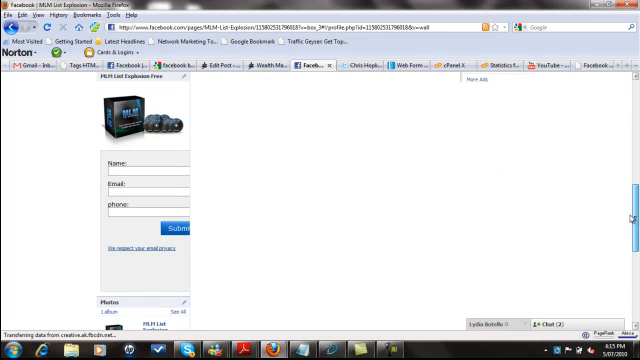
{"action": "scroll", "scroll_direction": "up", "scroll_amount": 3}
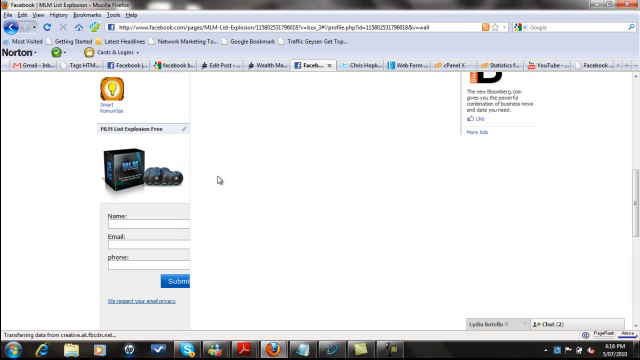
{"action": "mouse_move", "coordinate": [222, 180]}
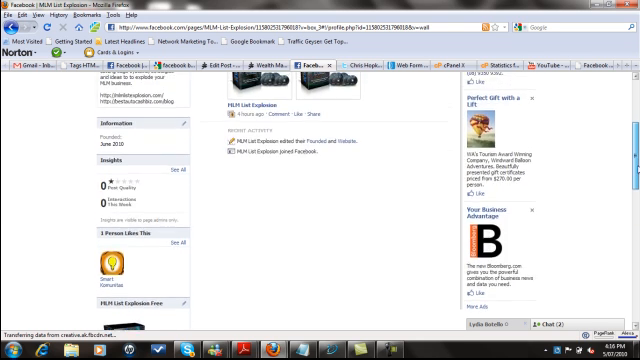
{"action": "scroll", "scroll_direction": "up", "scroll_amount": 3}
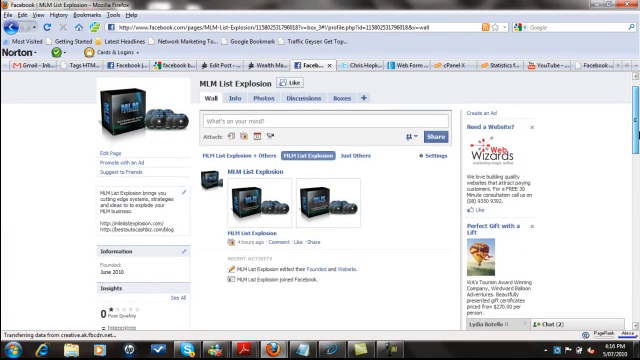
{"action": "scroll", "scroll_direction": "down", "scroll_amount": 3}
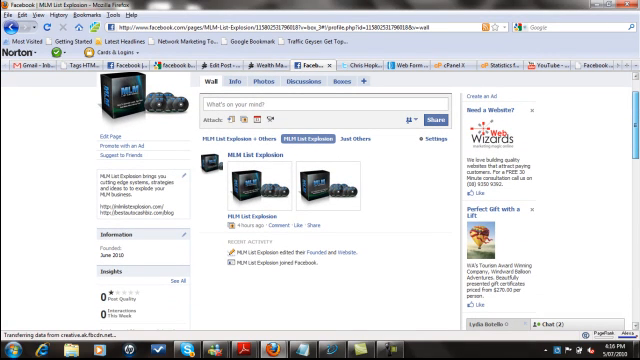